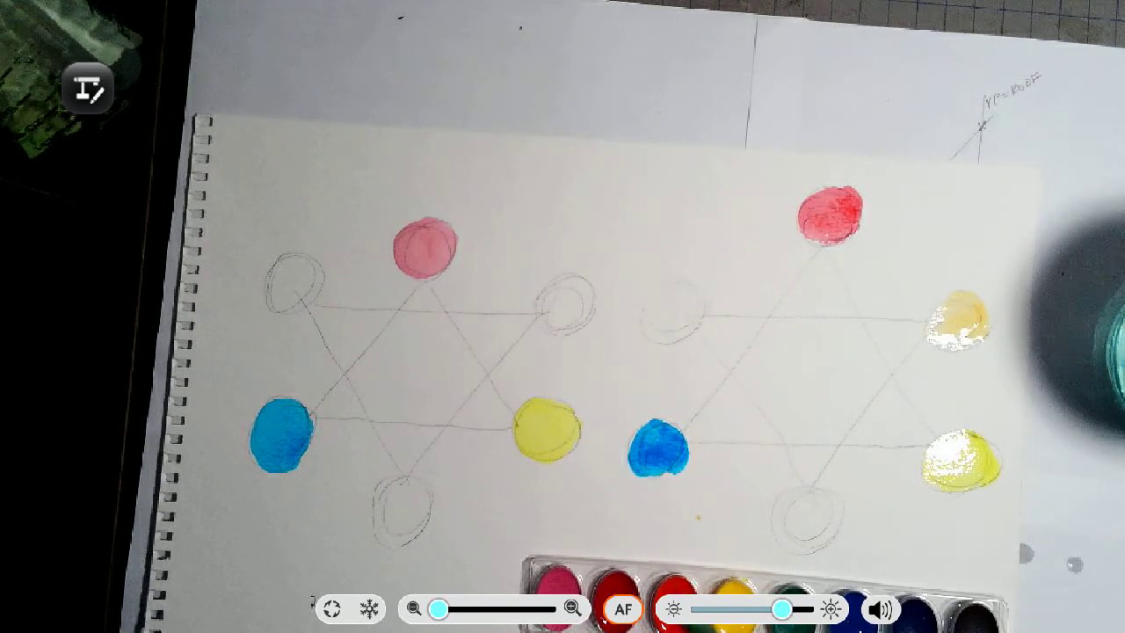
- Keep the camera feed live while orange, purple and green secondaries are painted on the right wheel
click(35, 35)
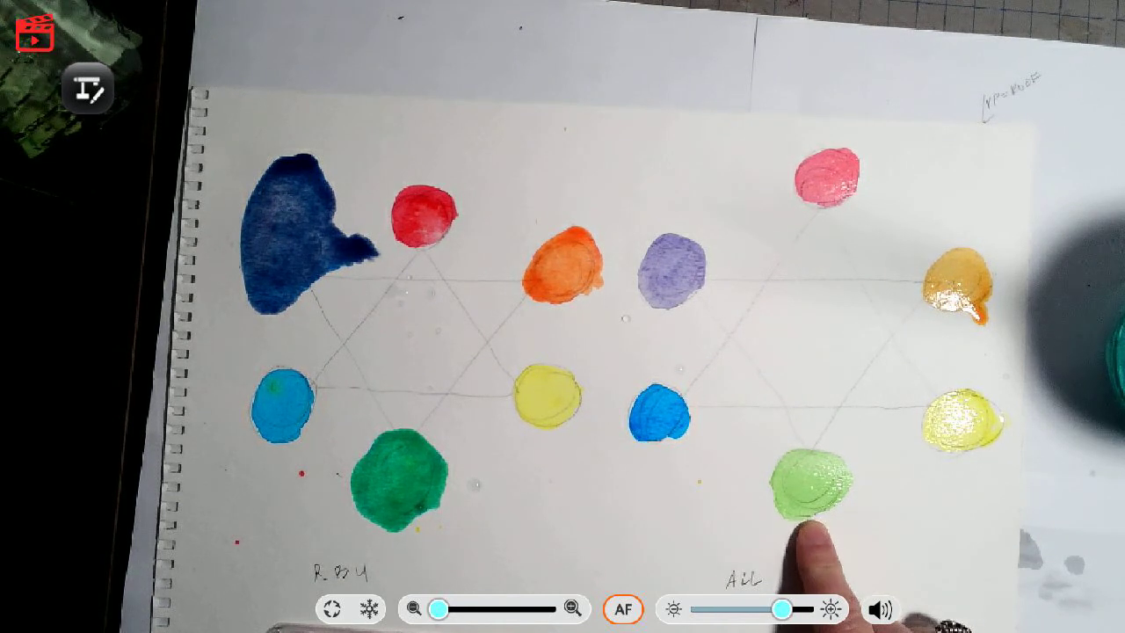
click(42, 34)
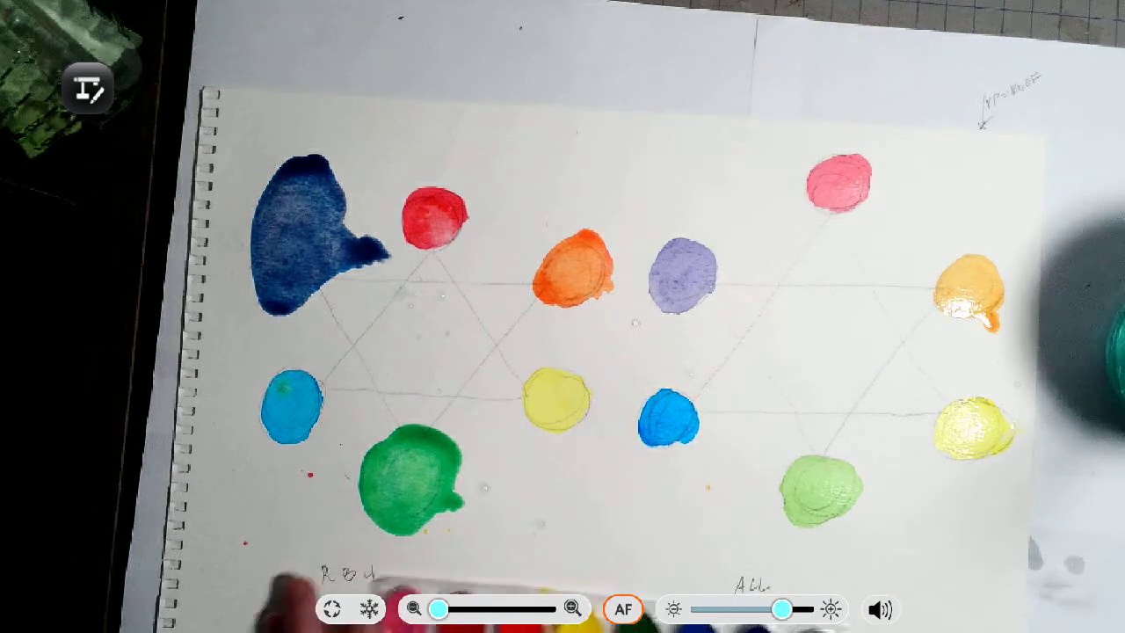
- Keep the camera feed live as the watercolor pan set is moved below both wheels
click(38, 33)
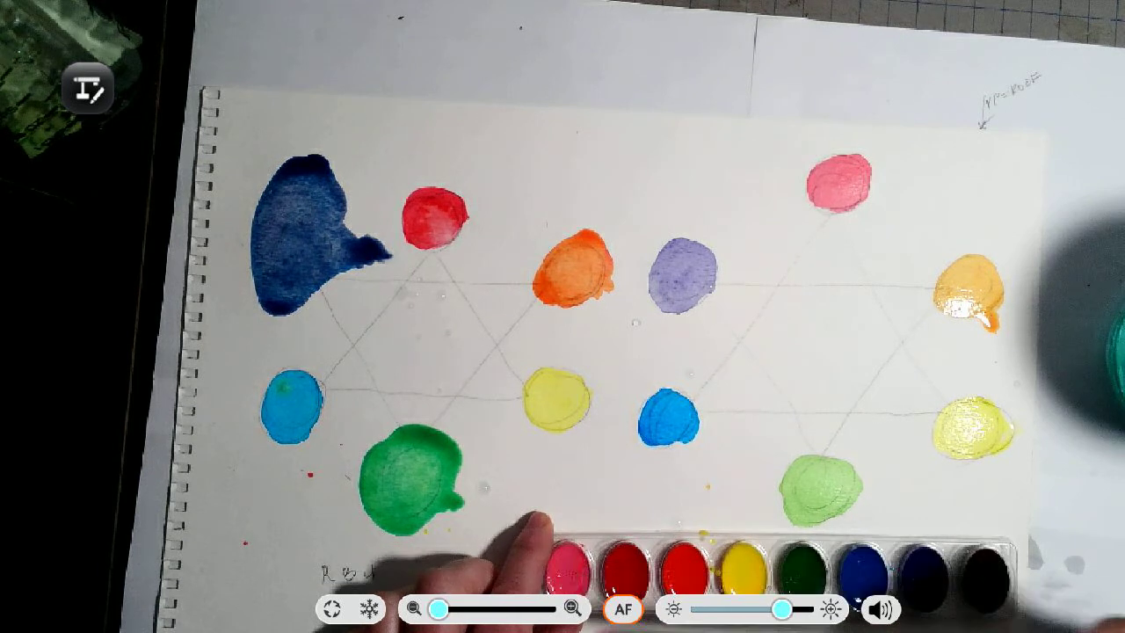
click(35, 36)
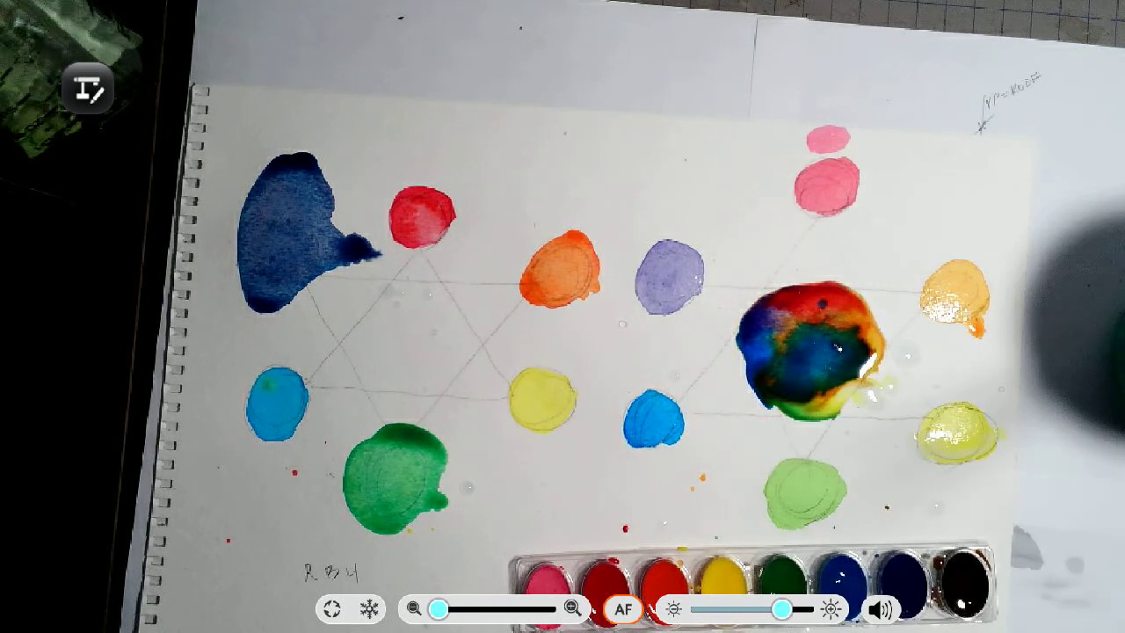
- Keep the camera live while the left centre darkens to near-black and the right centre blends wet
click(33, 38)
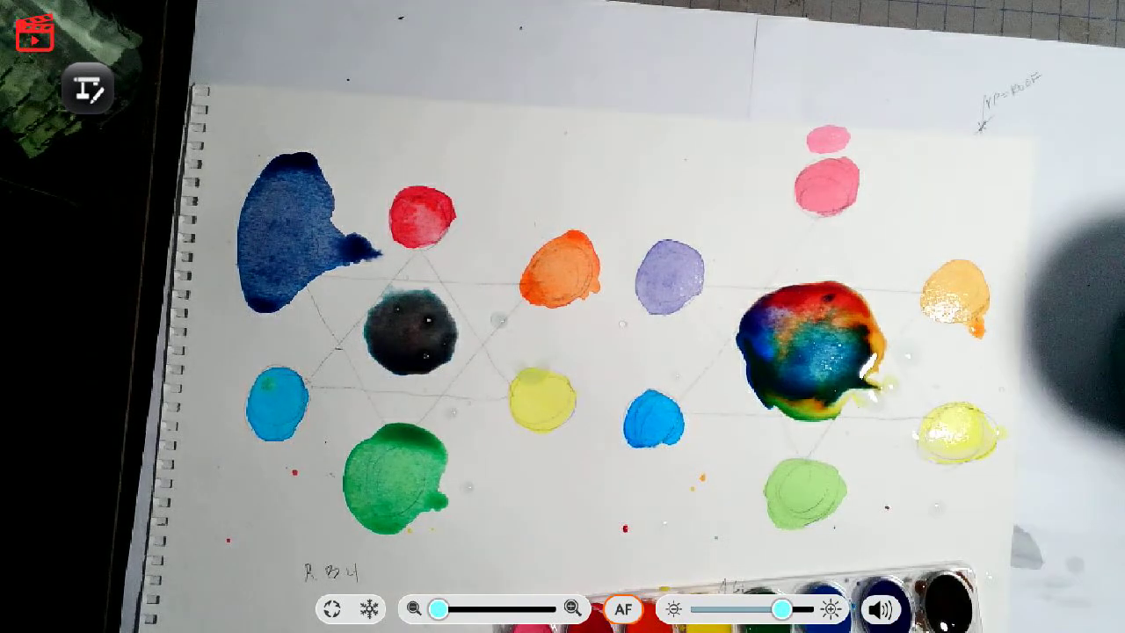
- Keep the camera live as the left centre greys over black and a green run bleeds from the right centre
click(35, 34)
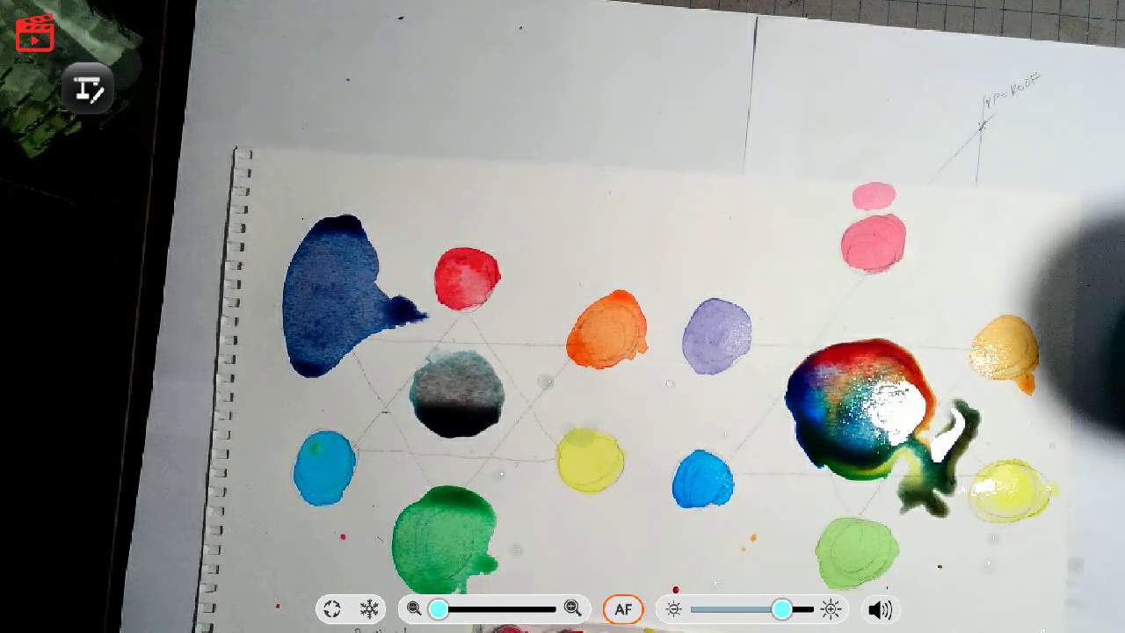
click(35, 35)
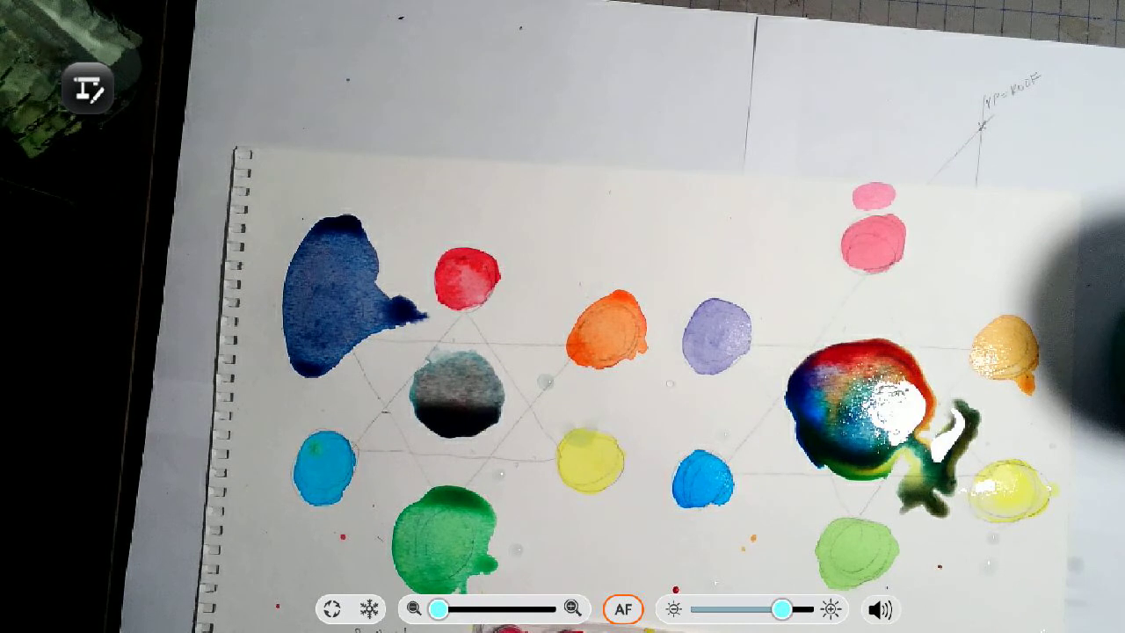
click(35, 35)
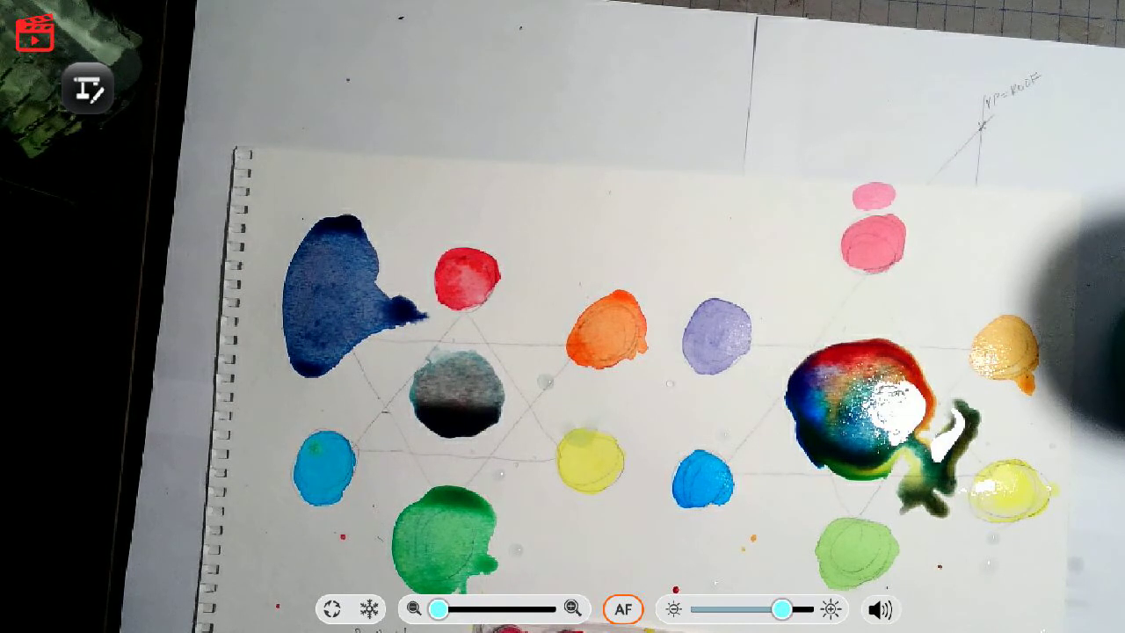